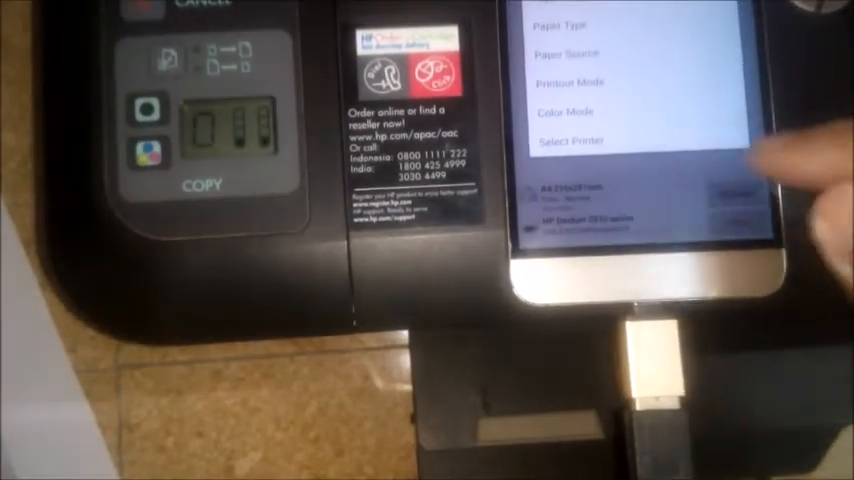
Show the job settings for Paper Type, Paper Source, Printout Mode, Color Mode and Select Printer
click(570, 112)
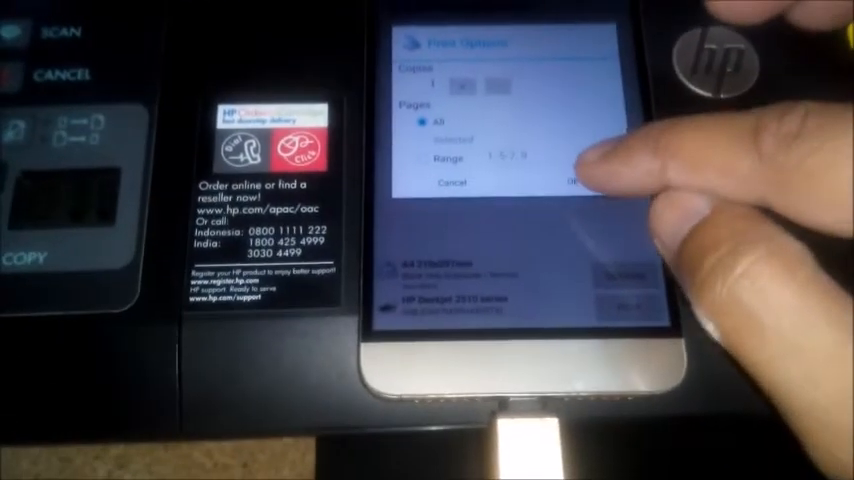
Confirm the Copies and Pages options and send the document to the Deskjet printer
click(596, 184)
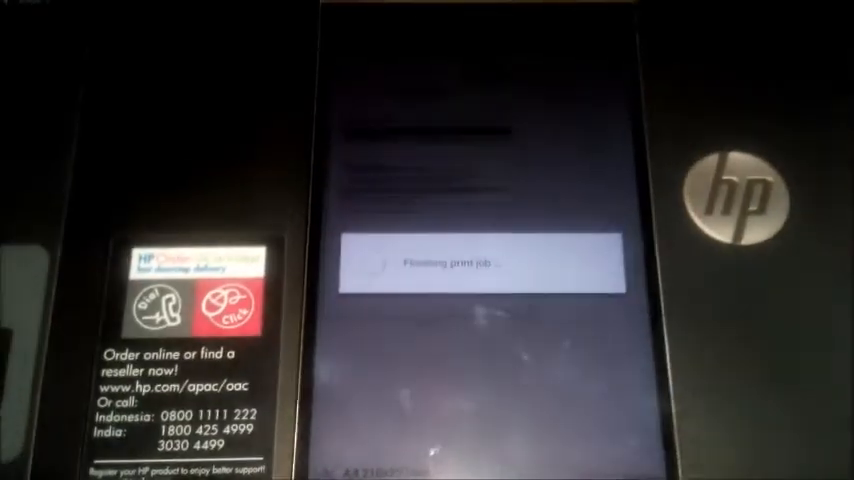